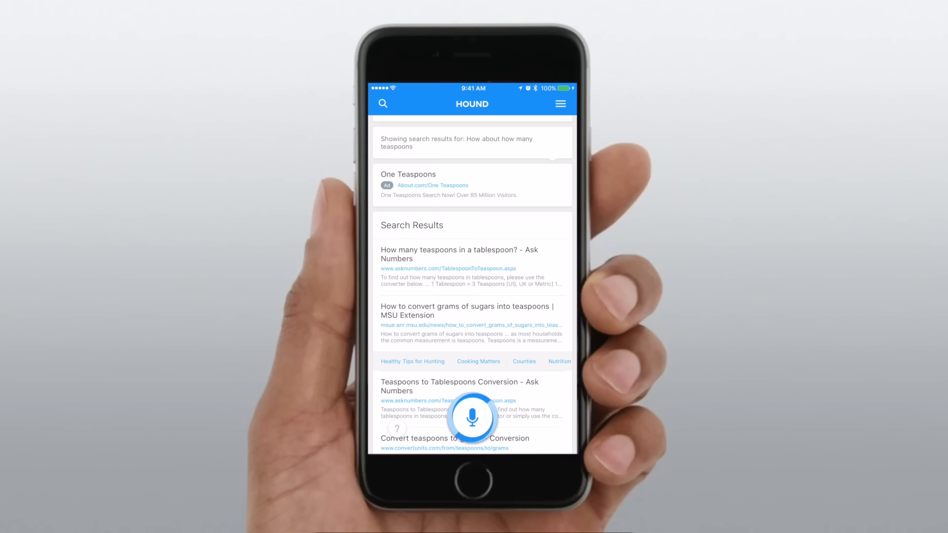
# Ask Hound by voice how many tablespoons and teaspoons are in a cup (16 and 48).
pyautogui.click(472, 418)
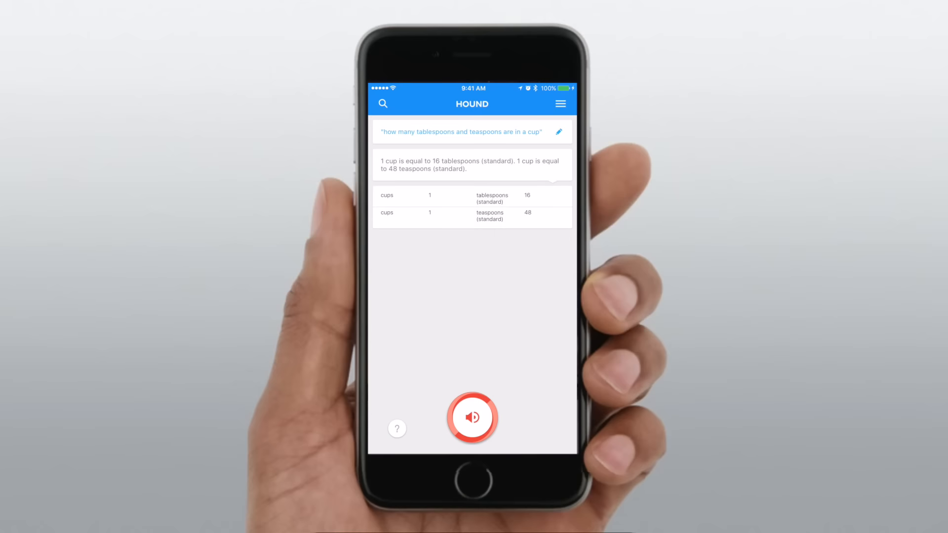
pyautogui.scroll(3)
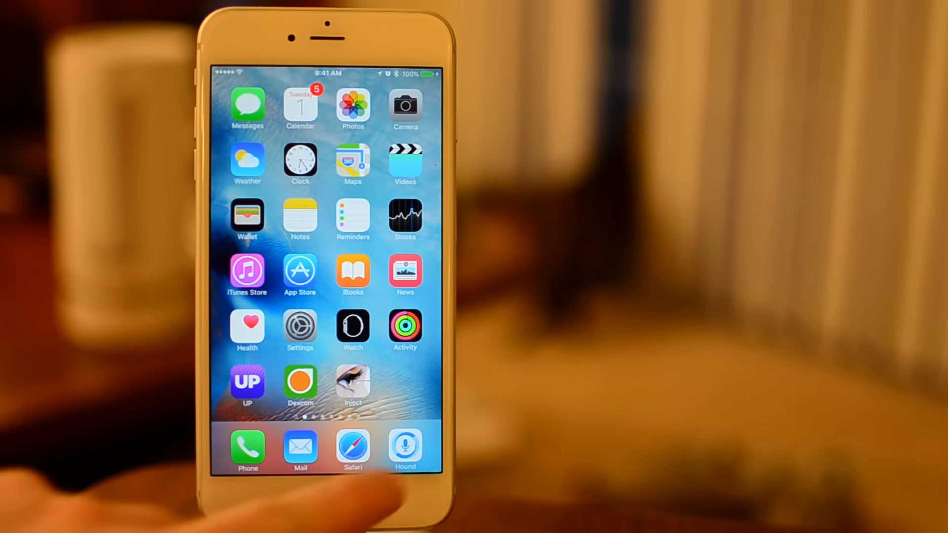
# Launch Hound and allow microphone, location and contacts access.
pyautogui.click(404, 444)
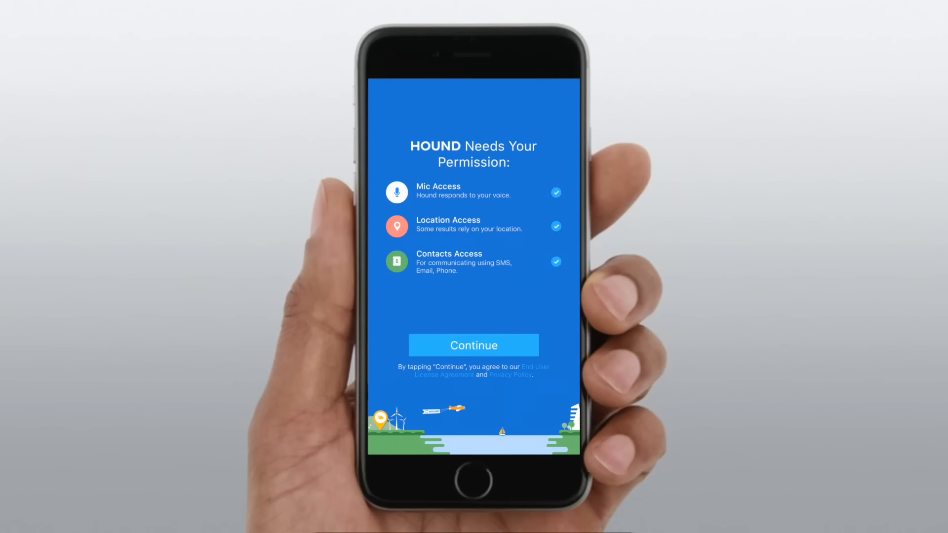
pyautogui.click(473, 345)
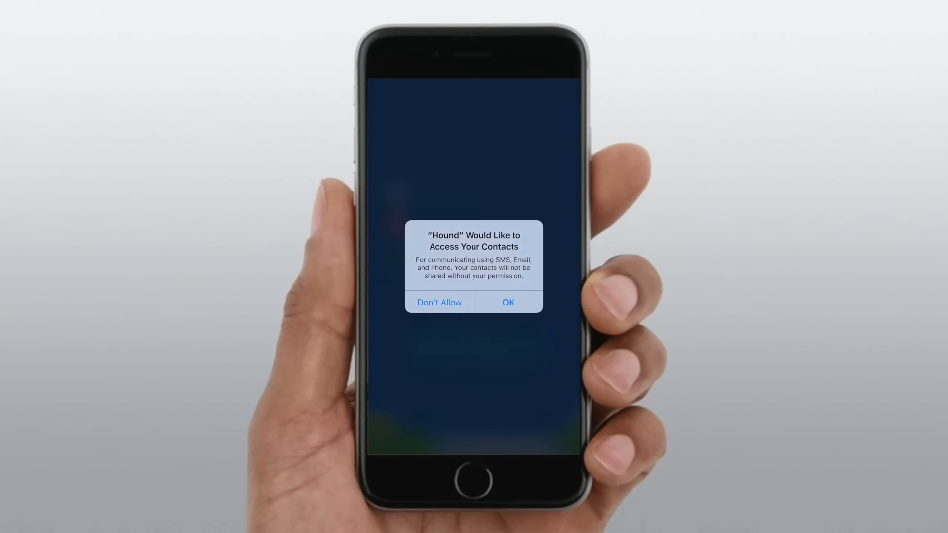
pyautogui.click(507, 302)
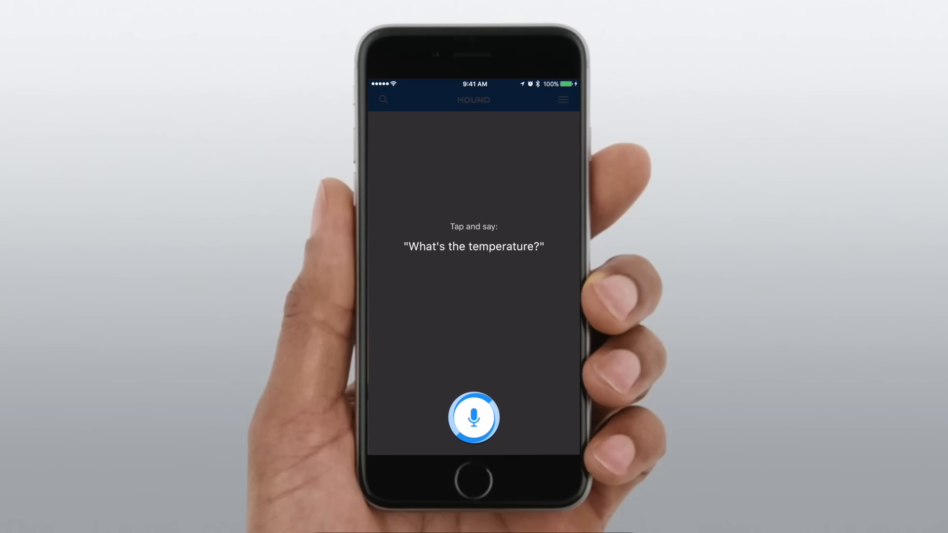
# Ask 'What's the temperature?' for Columbus, then ask about tomorrow morning in Austin, Texas.
pyautogui.click(474, 417)
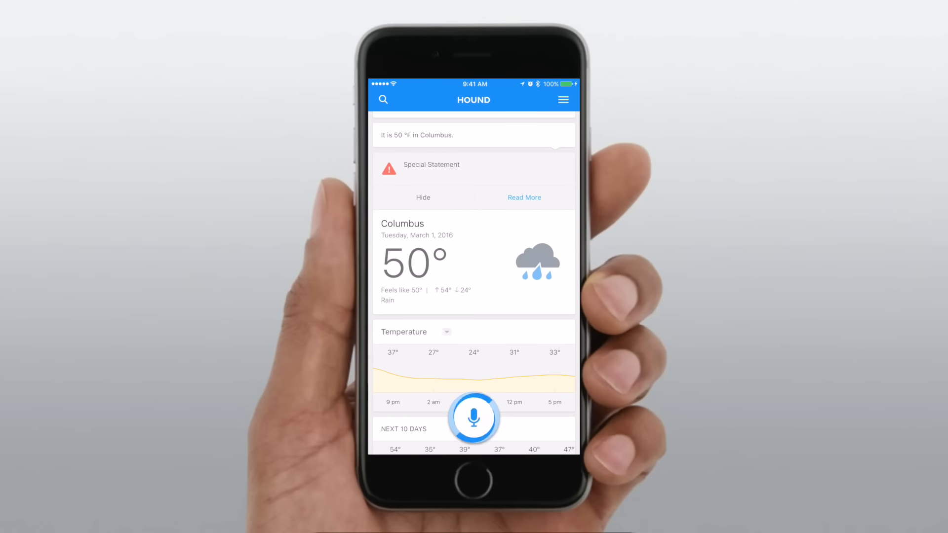
pyautogui.click(473, 417)
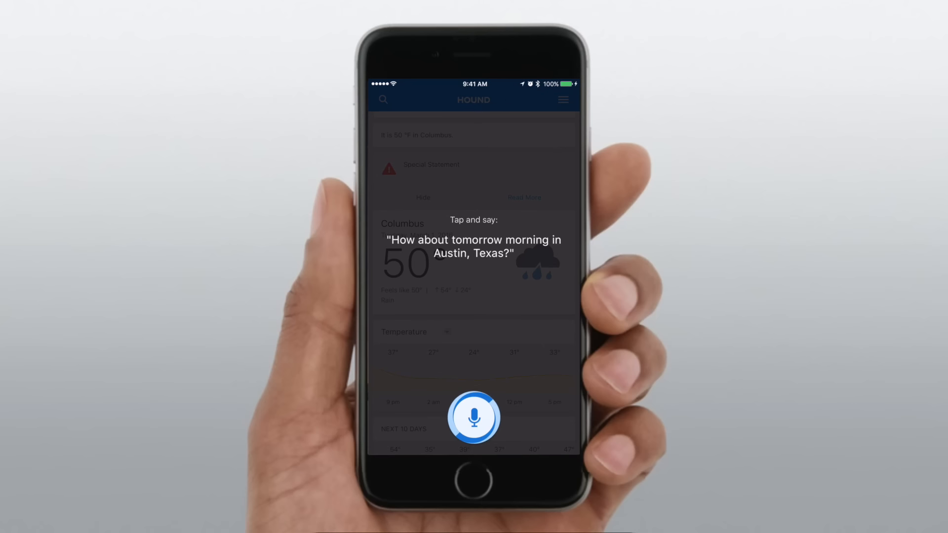
pyautogui.click(474, 417)
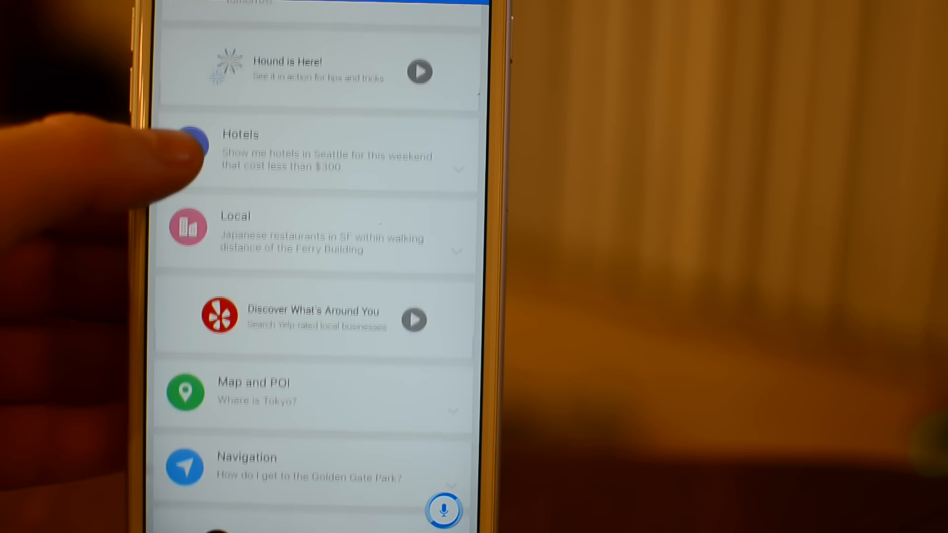
# Scroll the tips list from Hotels and Local down to Wikipedia and Geography.
pyautogui.scroll(3)
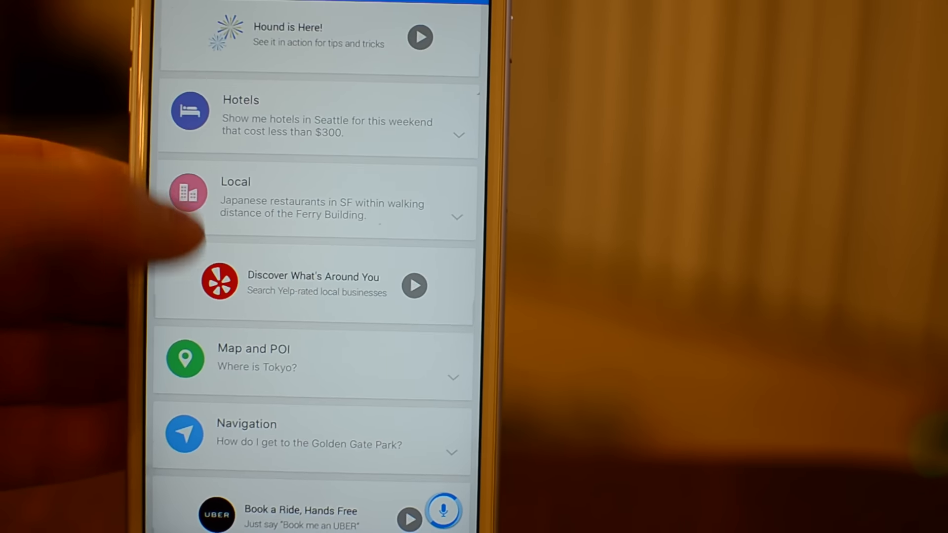
pyautogui.scroll(3)
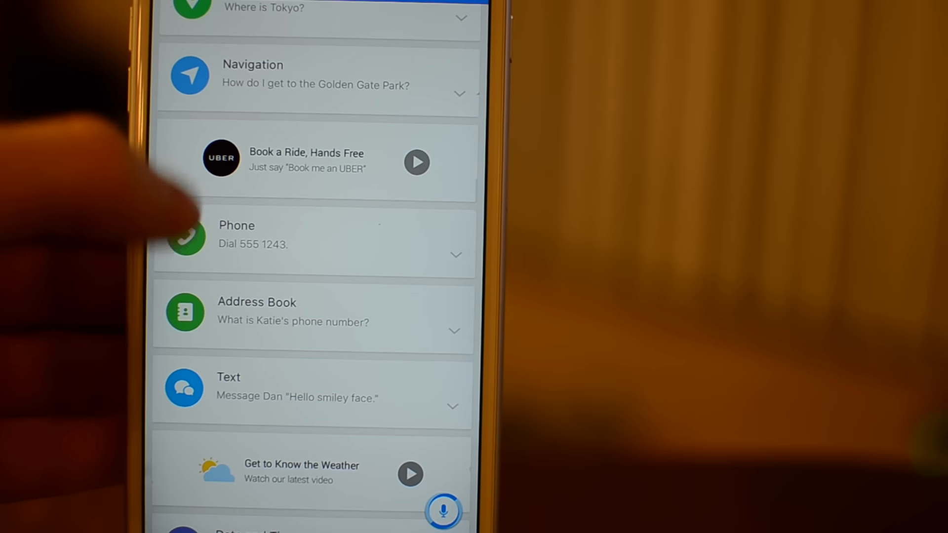
pyautogui.scroll(3)
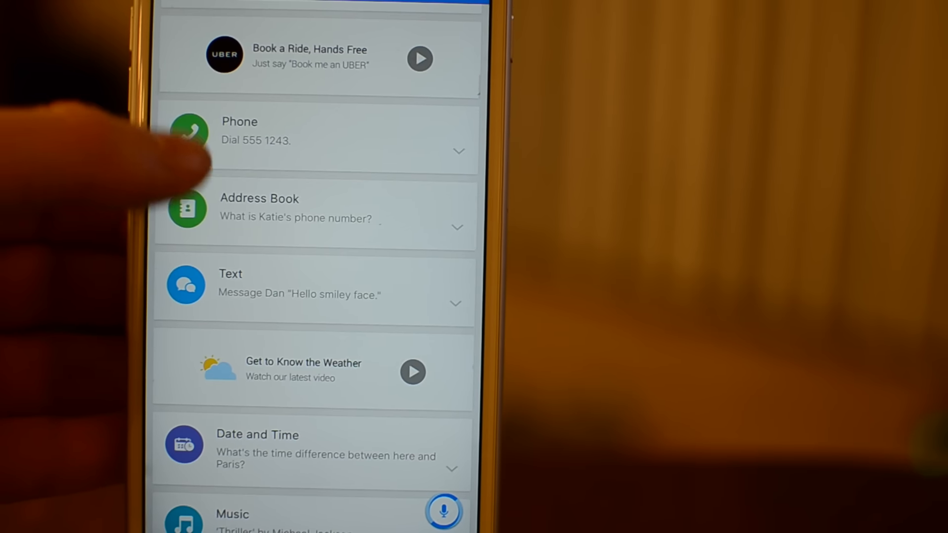
pyautogui.scroll(3)
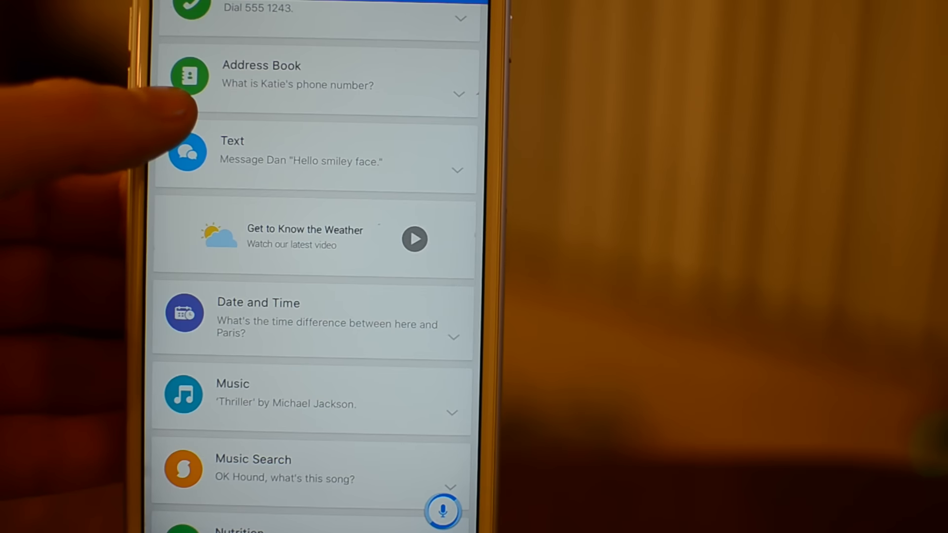
pyautogui.scroll(3)
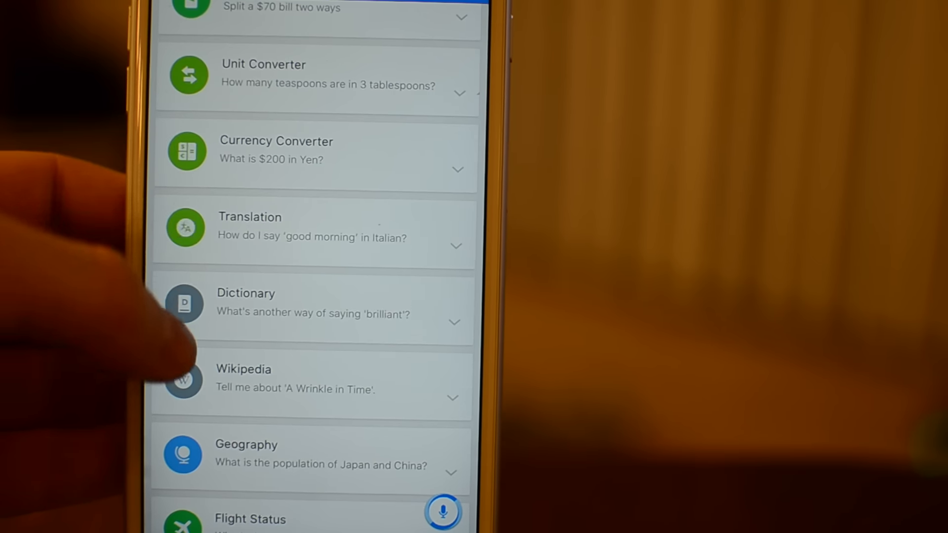
pyautogui.scroll(3)
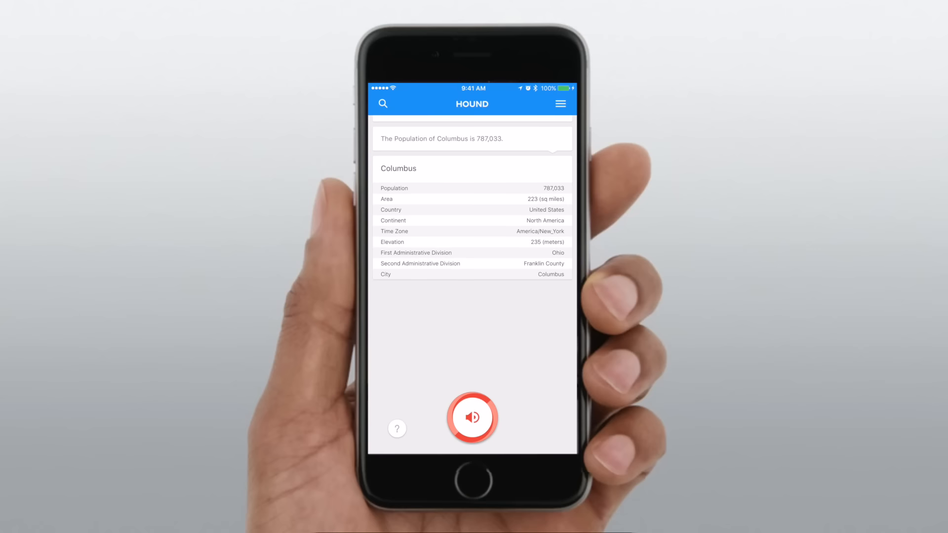
# Ask Hound for the population of Columbus, Ohio (787,033).
pyautogui.click(472, 418)
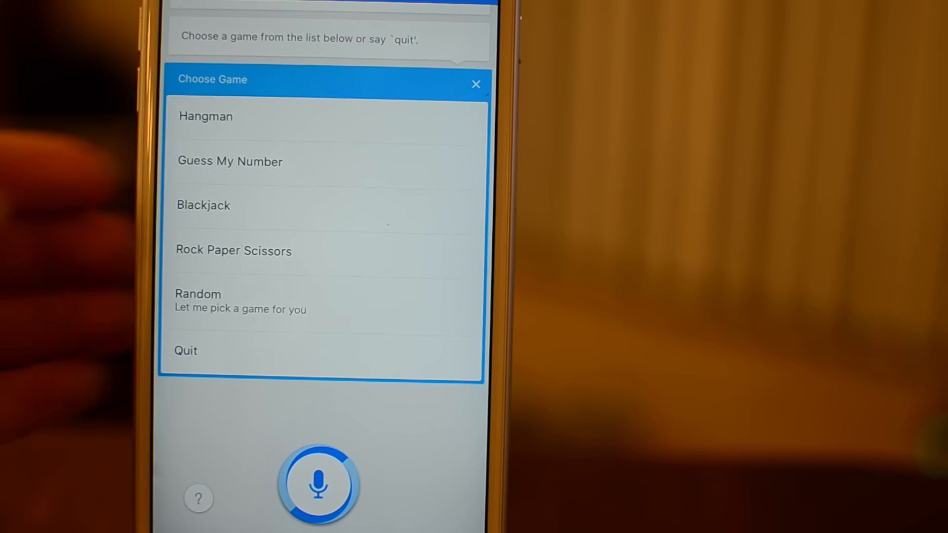
# Pick Hangman from the game list and start guessing a letter by voice.
pyautogui.click(205, 116)
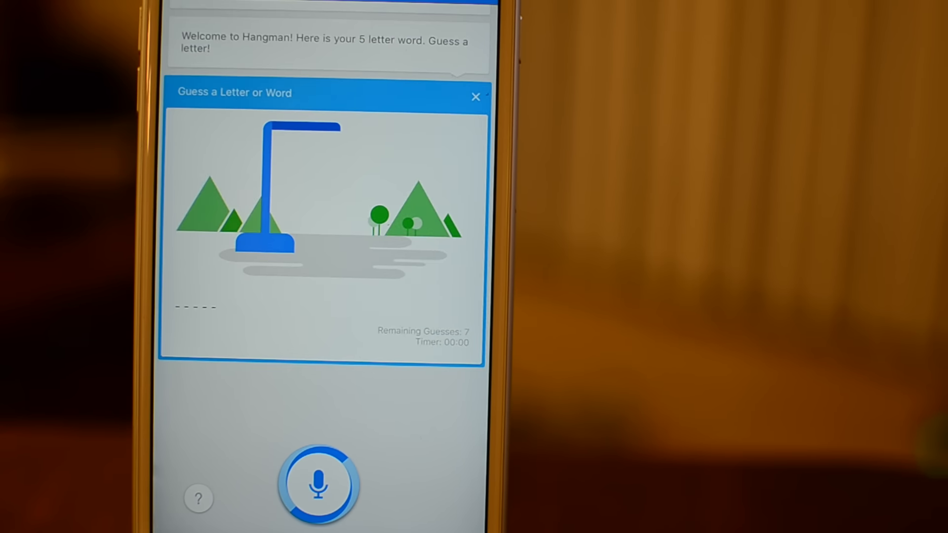
pyautogui.click(318, 486)
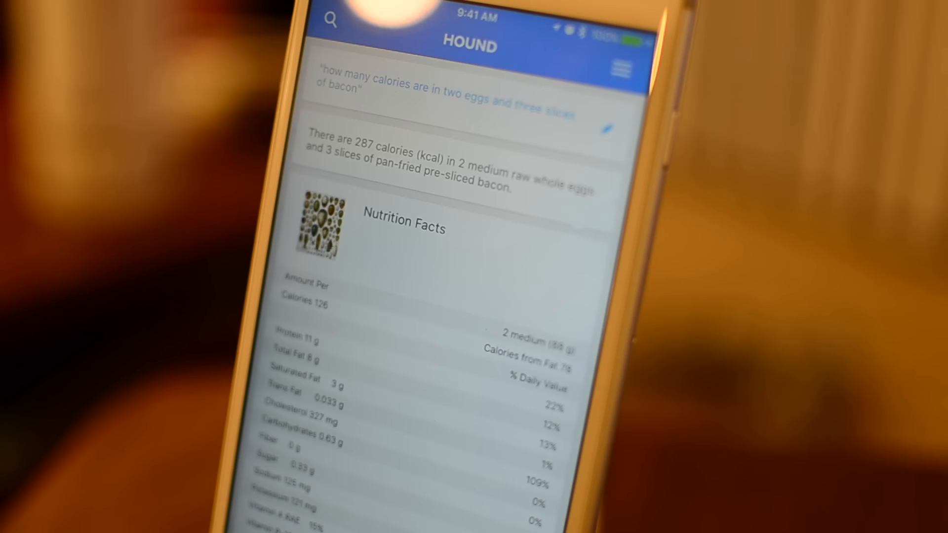
# Scroll the 287-calorie Nutrition Facts, then get web results after adding two pieces of toast.
pyautogui.scroll(3)
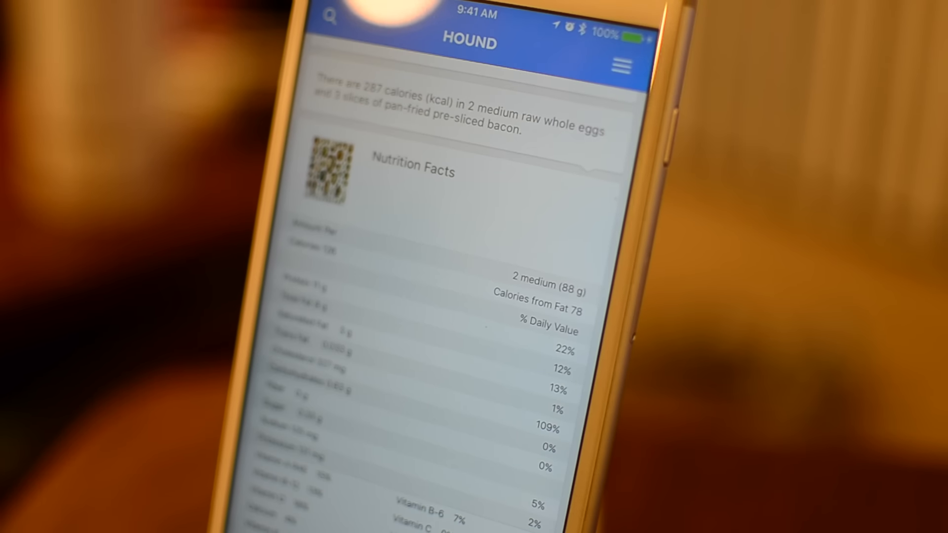
pyautogui.scroll(3)
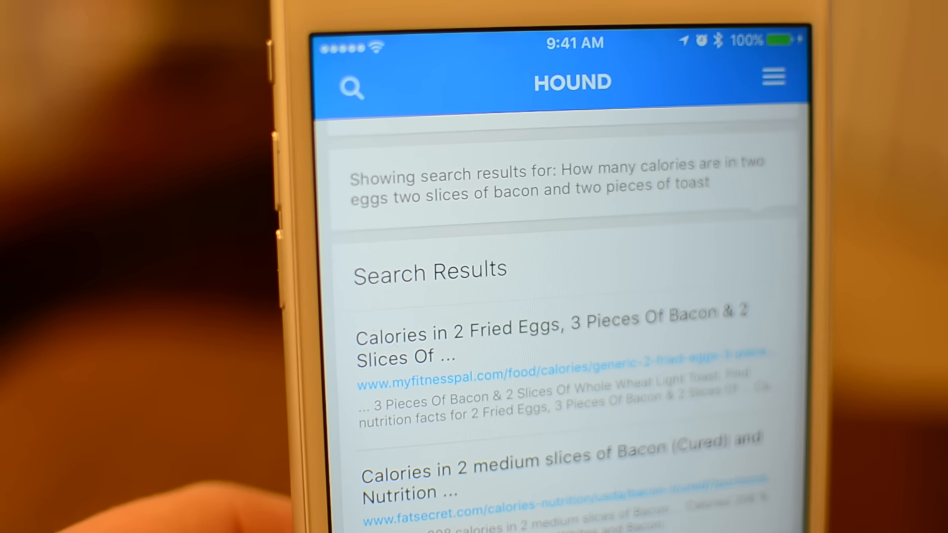
pyautogui.scroll(-3)
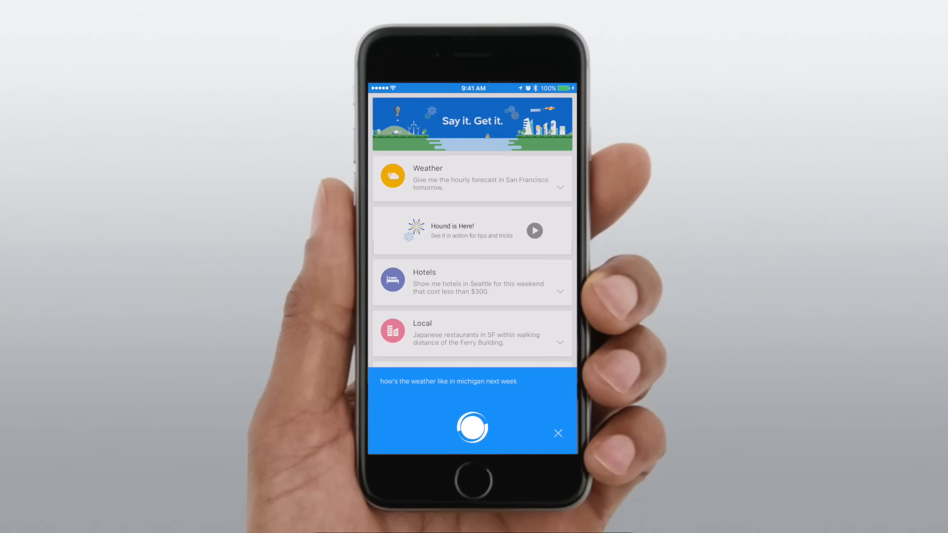
# Ask 'how's the weather like in michigan next week' (Sunday high 42 °F).
pyautogui.click(471, 427)
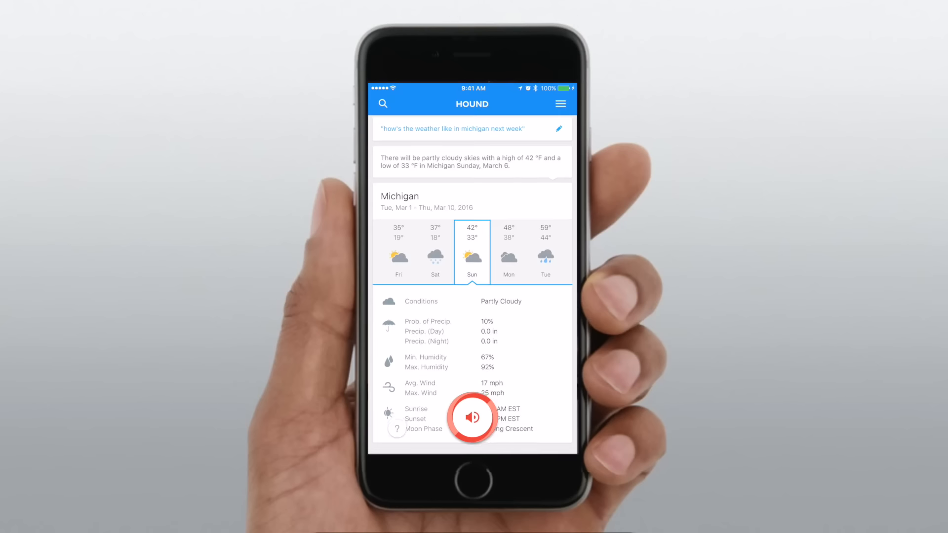